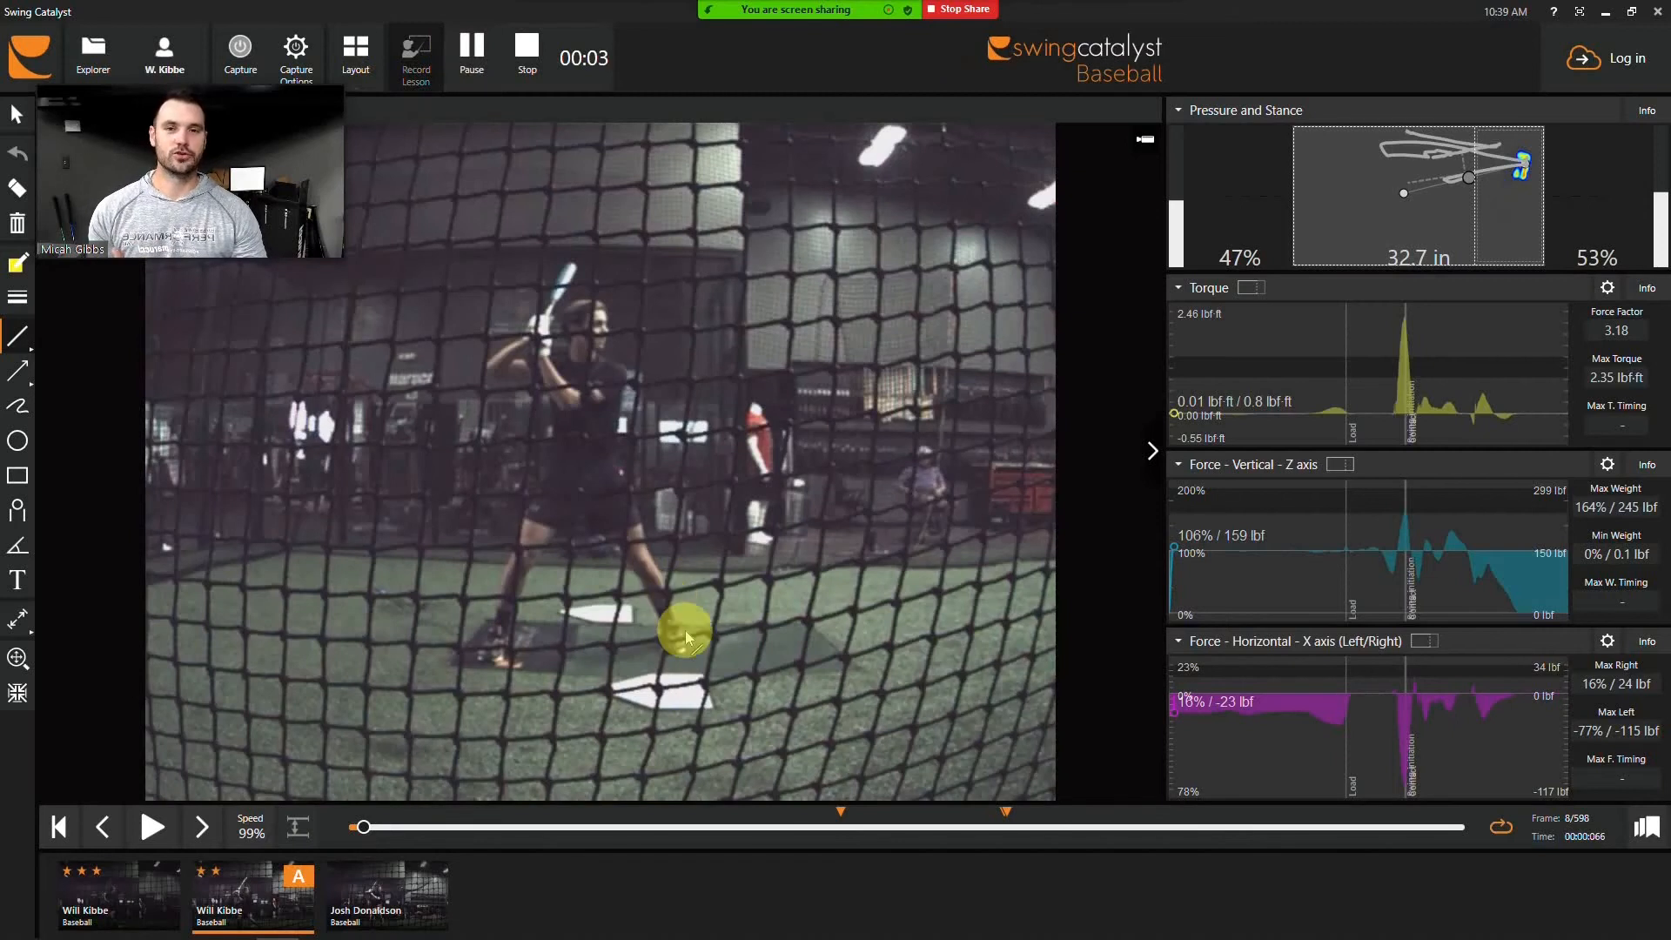
# Scrub the side-view swing through stance, load, stride and follow-through, then back to swing initiation.
pyautogui.moveTo(361, 826); pyautogui.dragTo(394, 826)
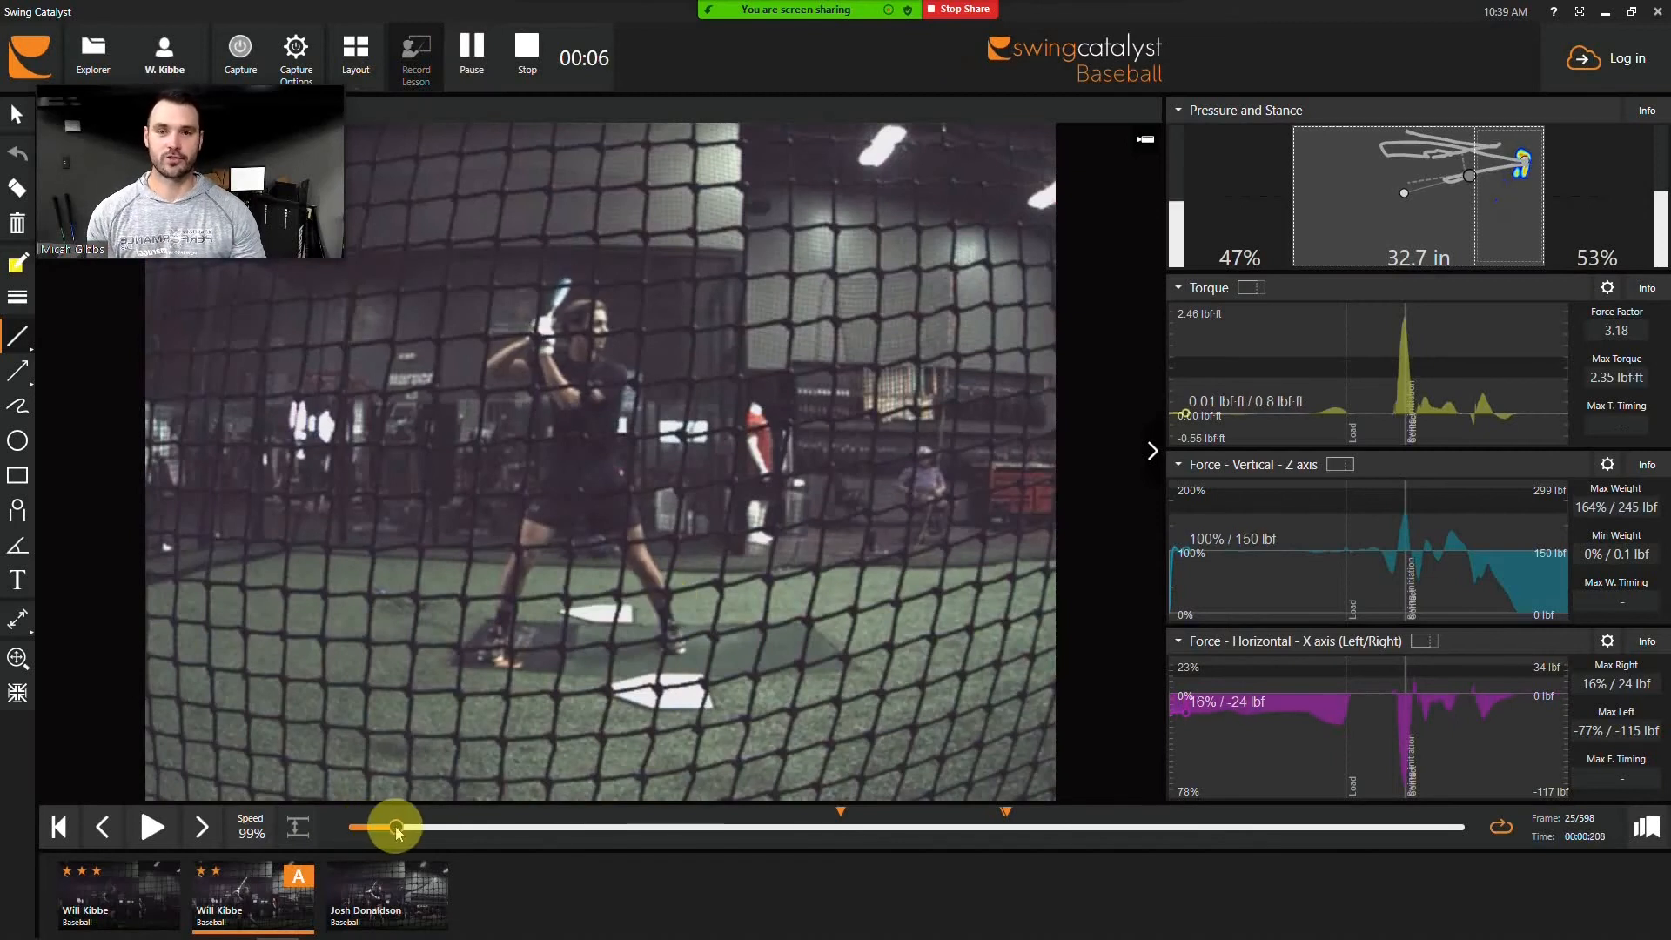
pyautogui.moveTo(394, 828); pyautogui.dragTo(422, 828)
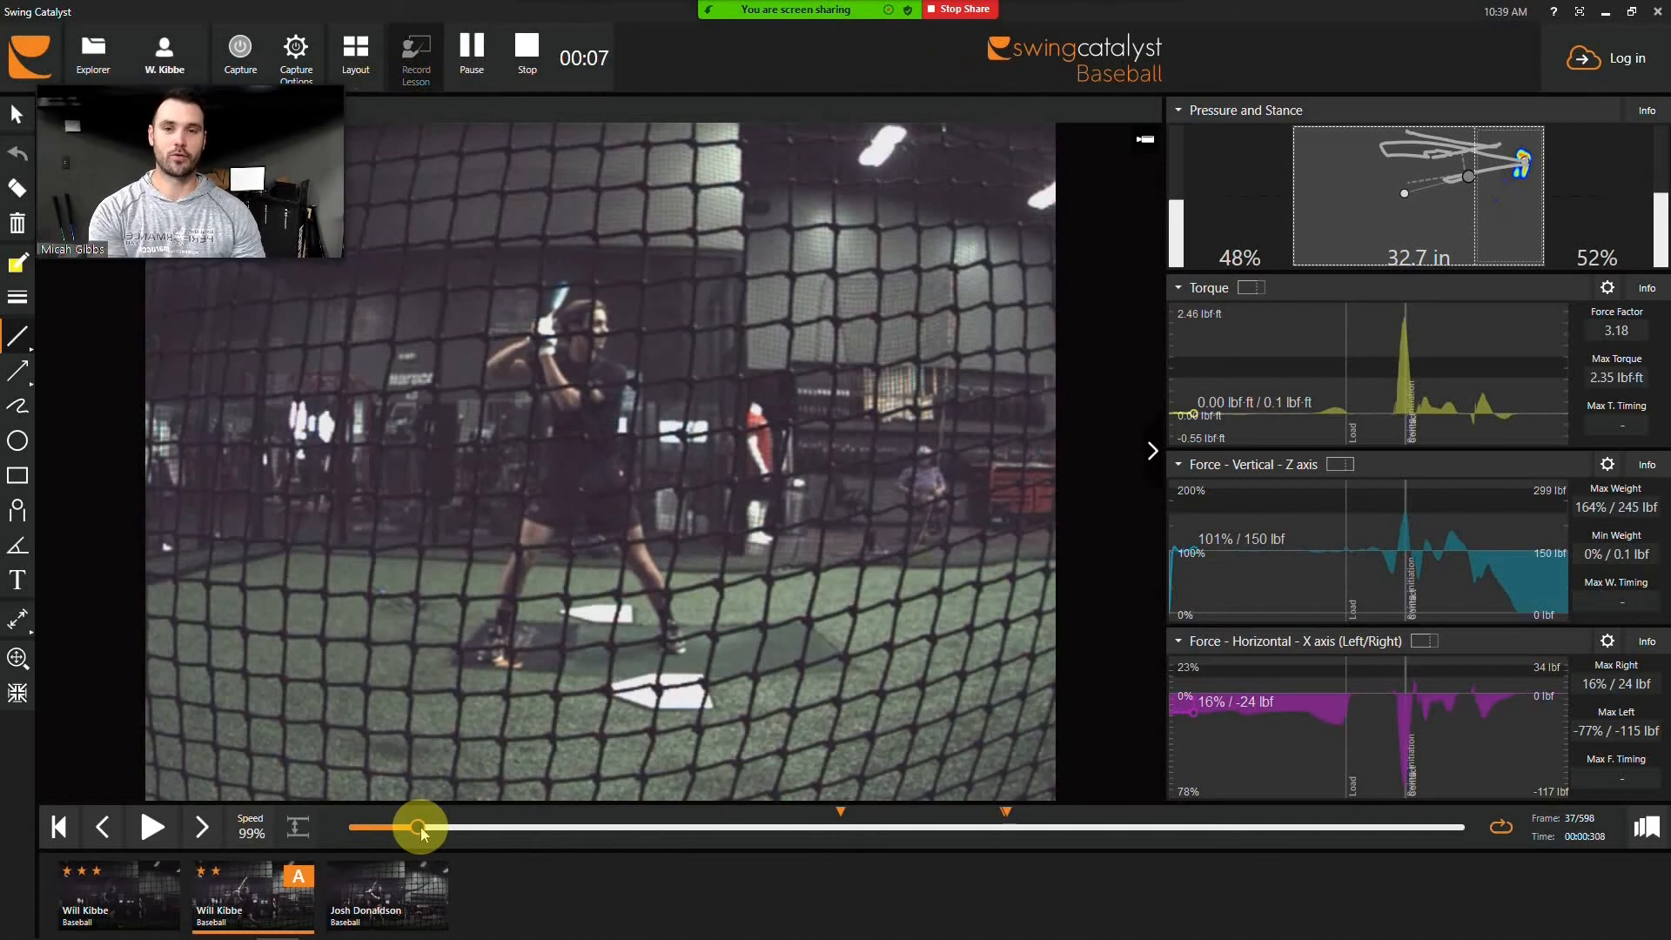
pyautogui.moveTo(422, 826); pyautogui.dragTo(604, 826)
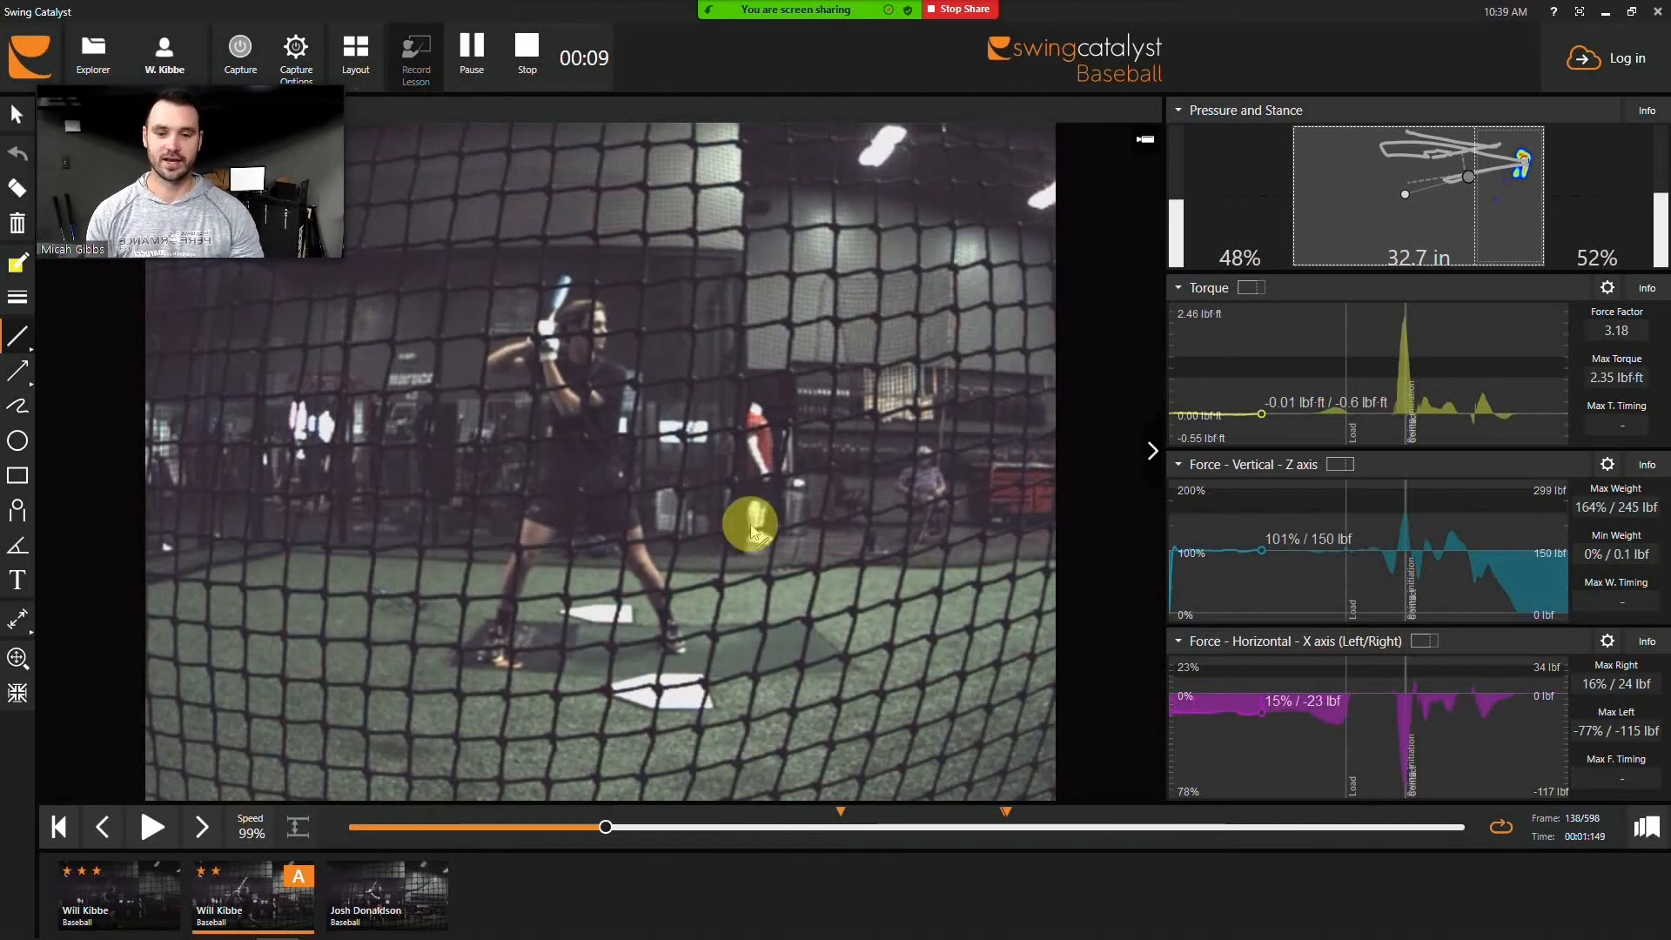
pyautogui.moveTo(604, 826); pyautogui.dragTo(704, 826)
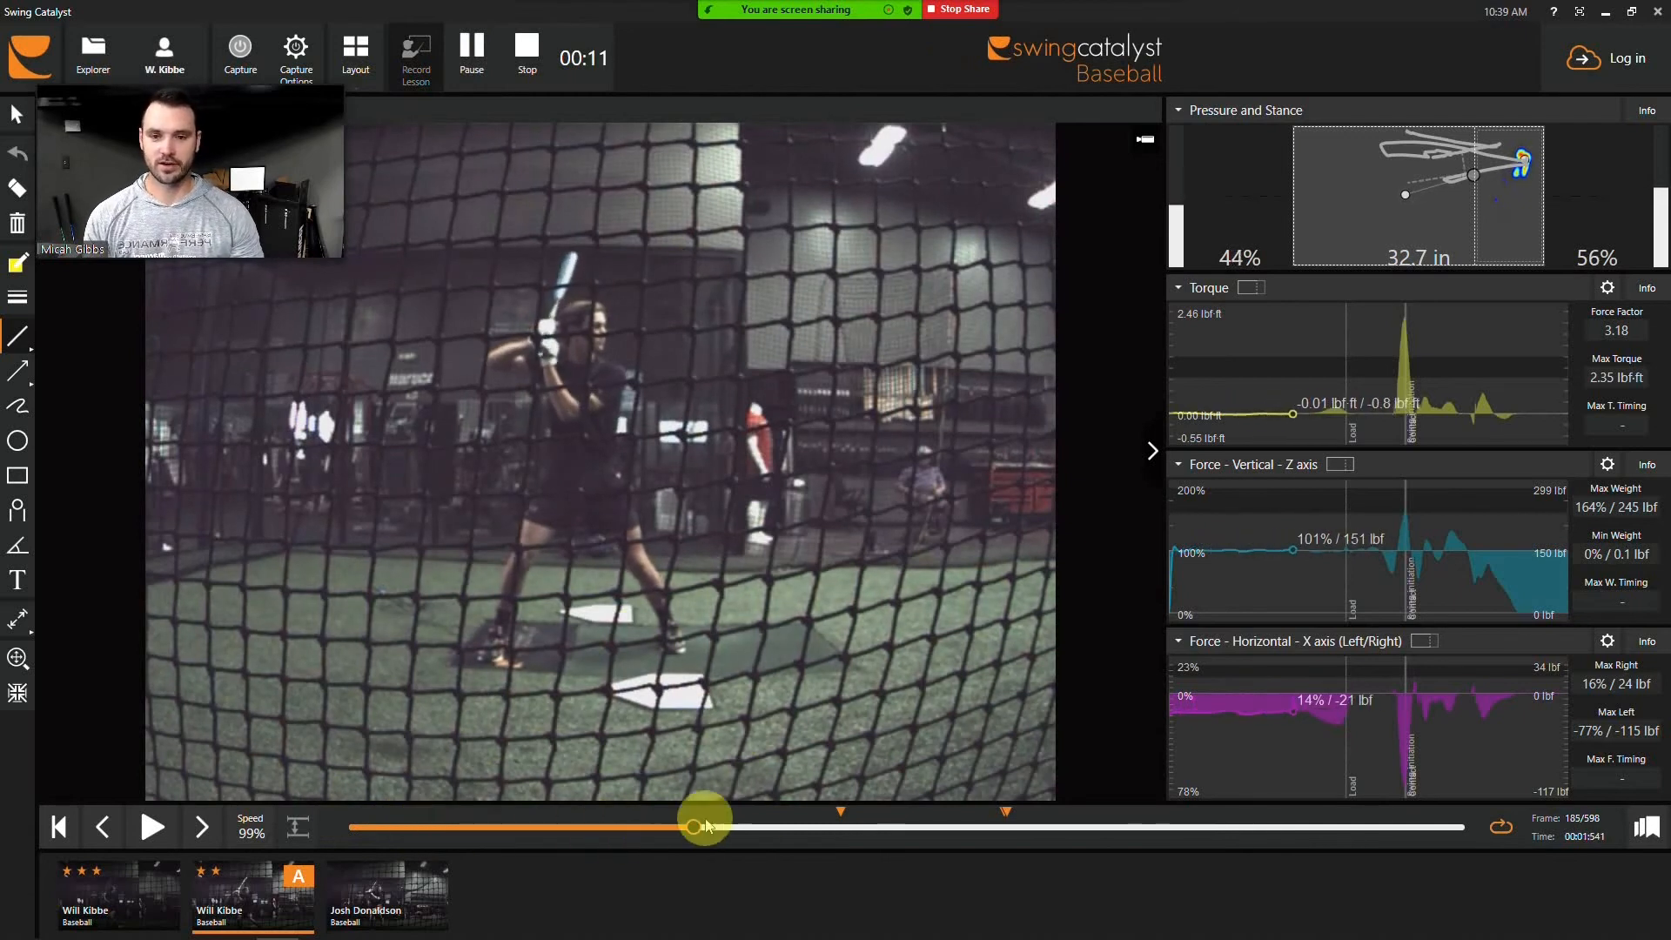
pyautogui.moveTo(703, 821); pyautogui.dragTo(975, 820)
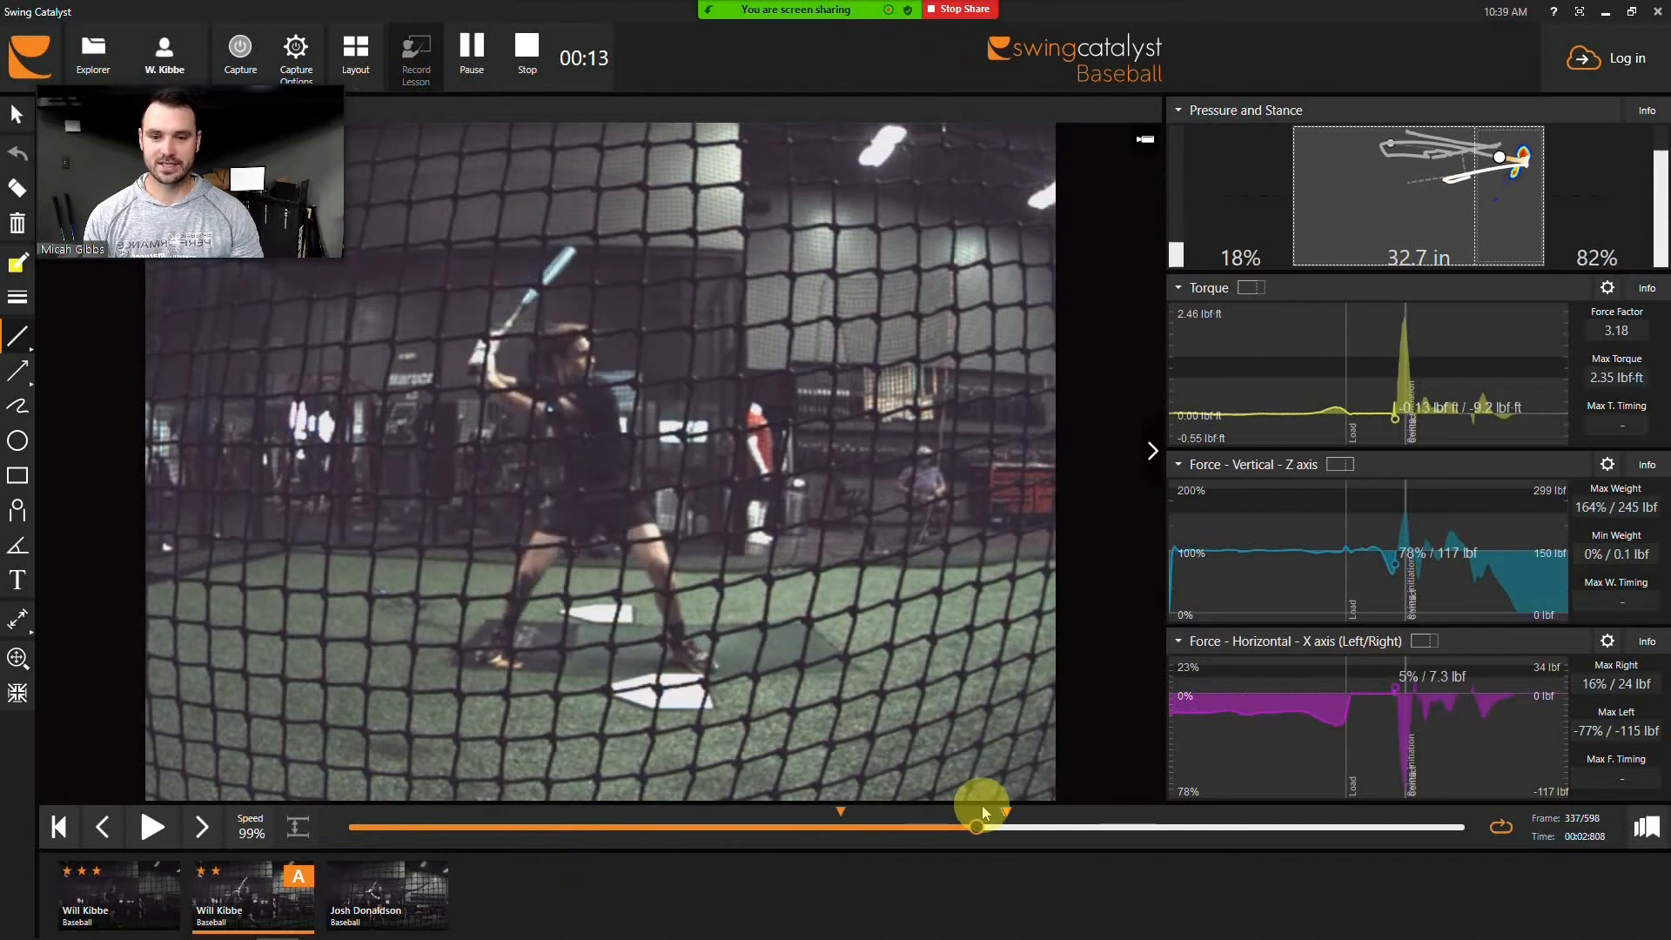
pyautogui.moveTo(975, 826); pyautogui.dragTo(1103, 826)
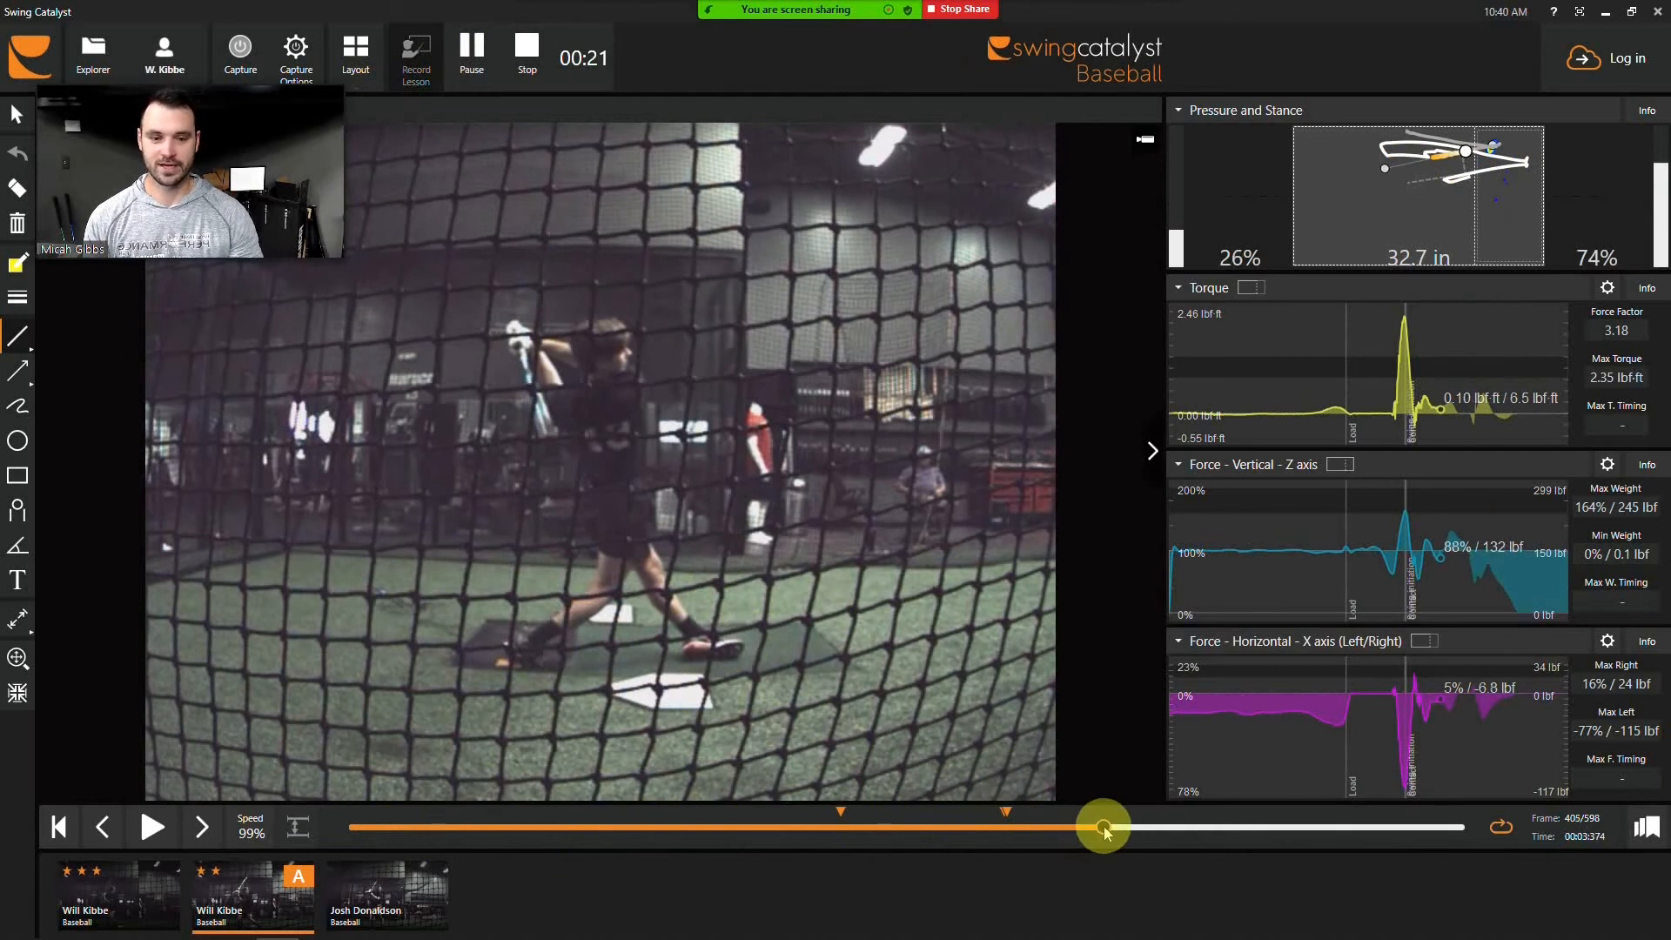
pyautogui.moveTo(1103, 830); pyautogui.dragTo(864, 829)
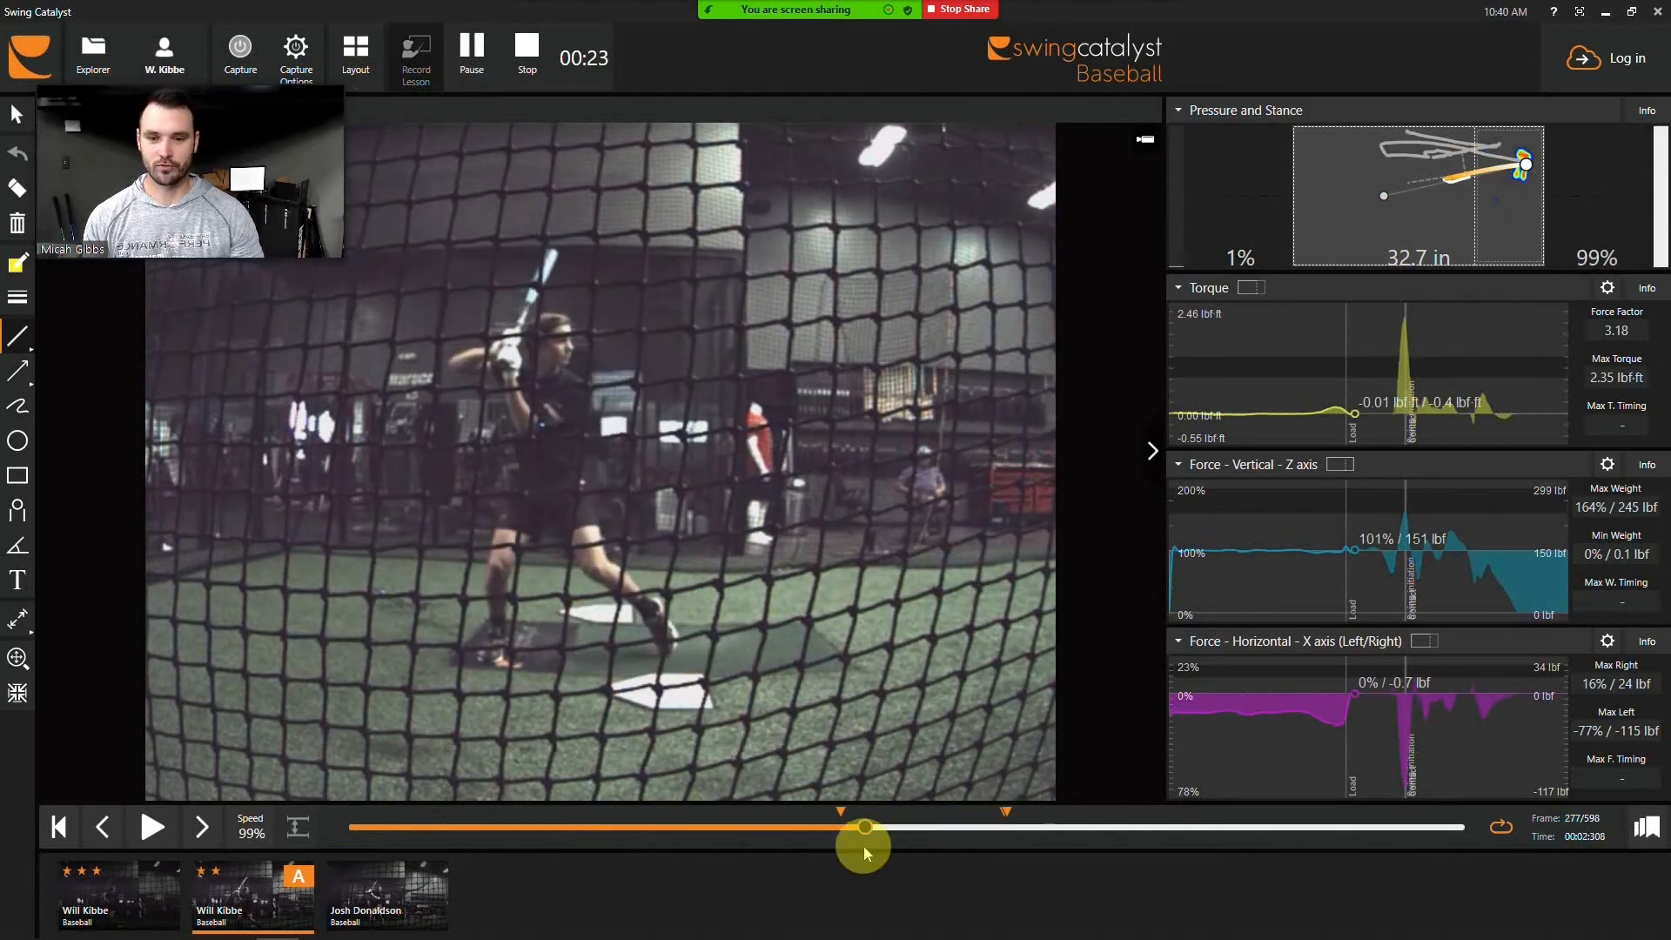
pyautogui.moveTo(863, 827); pyautogui.dragTo(1026, 827)
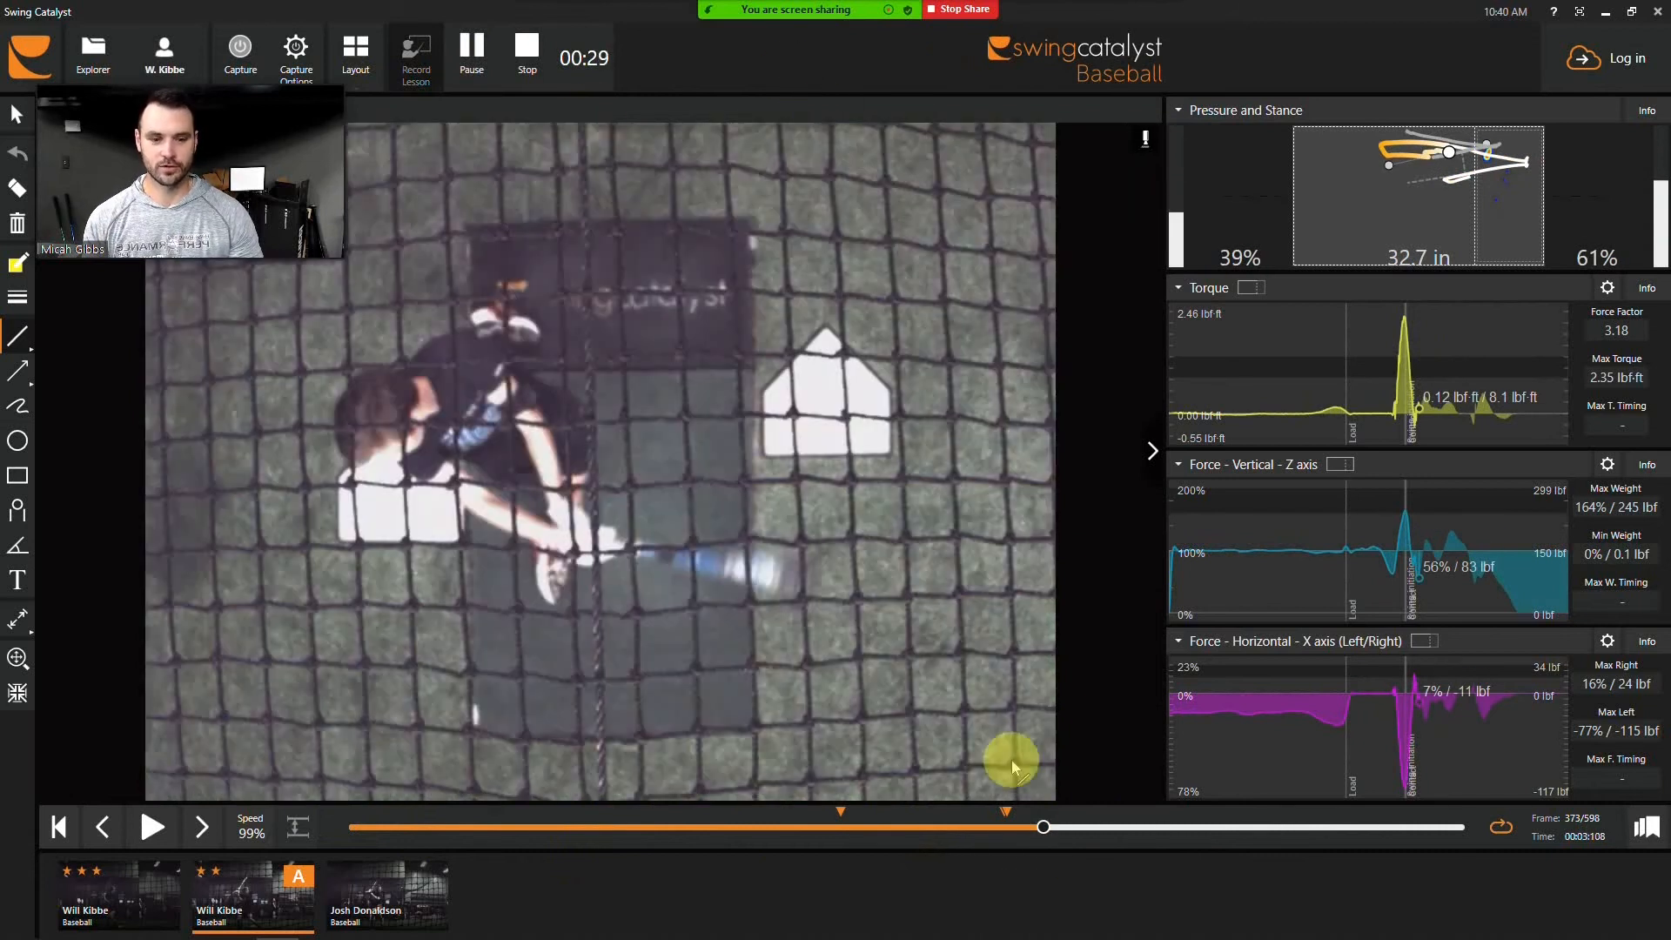
# Rewind the overhead view to the batter's load and advance toward swing initiation.
pyautogui.moveTo(1043, 826); pyautogui.dragTo(816, 827)
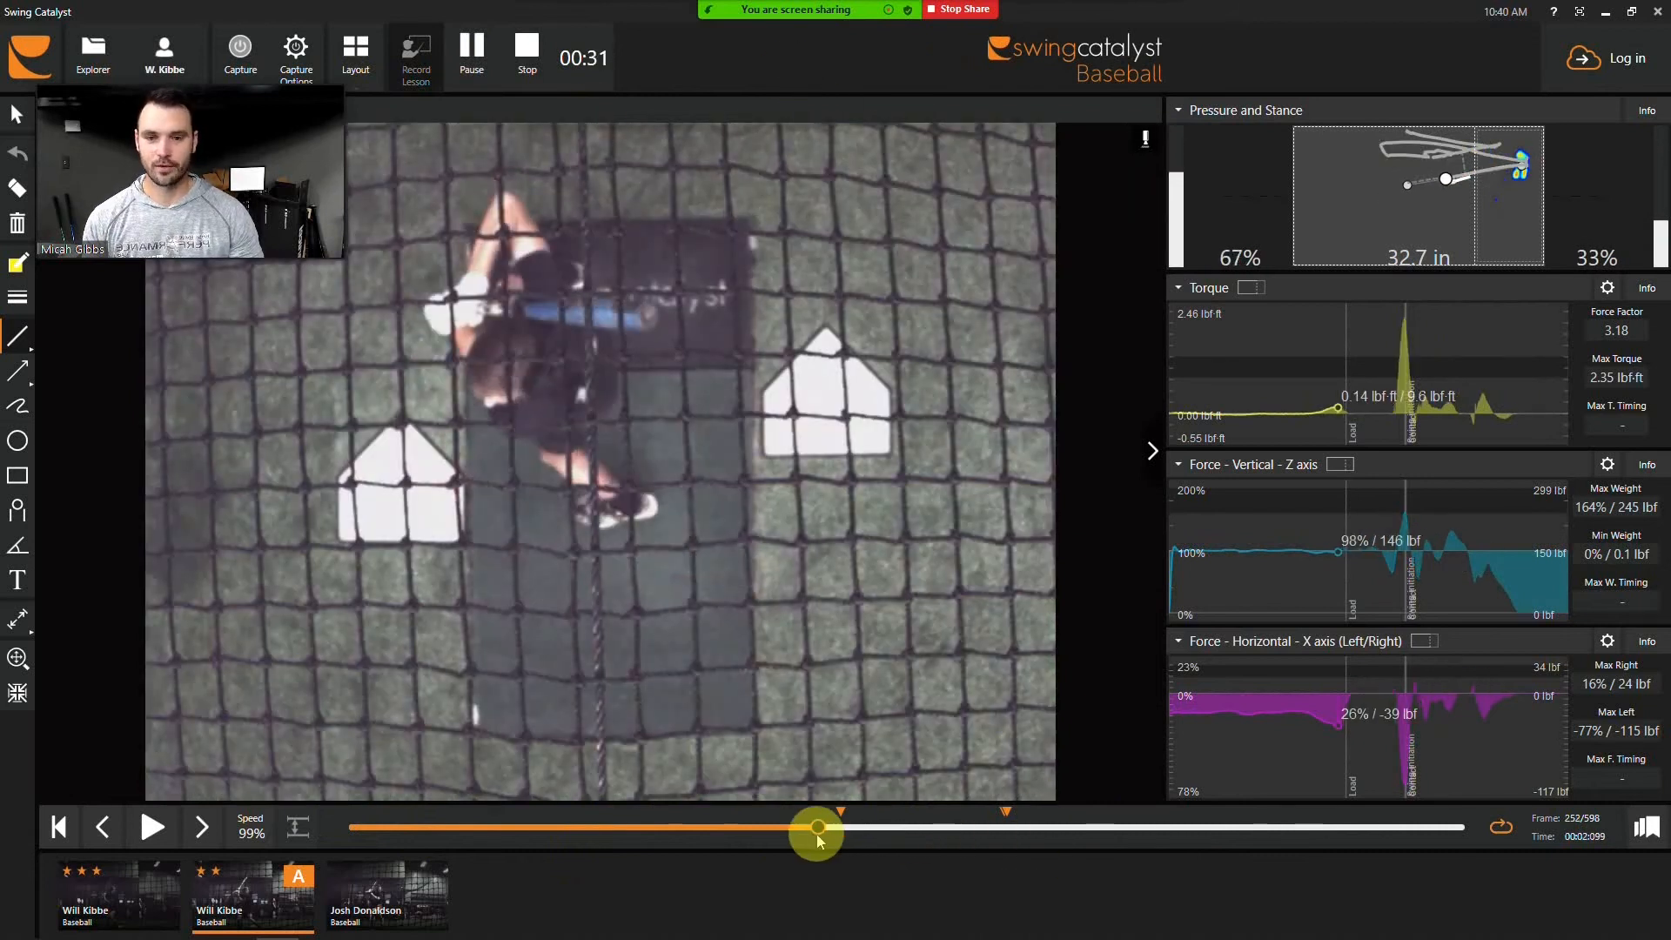
pyautogui.moveTo(816, 828); pyautogui.dragTo(890, 828)
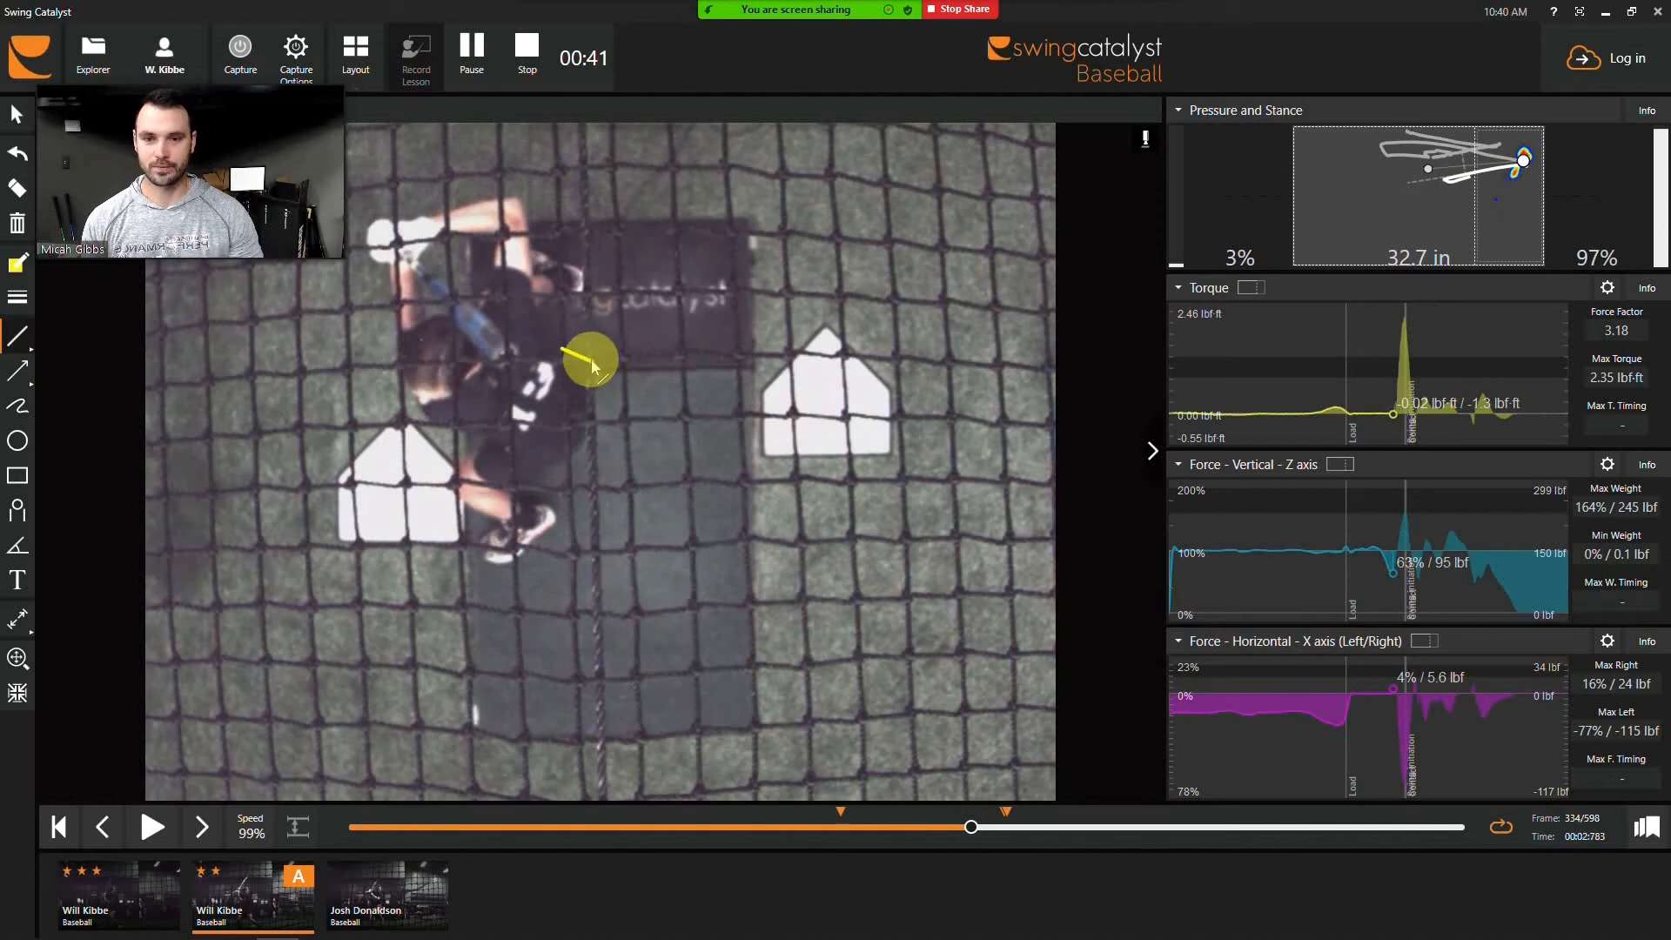
# Nudge the overhead swing forward through rising torque to the peak-torque frame.
pyautogui.moveTo(969, 827); pyautogui.dragTo(978, 827)
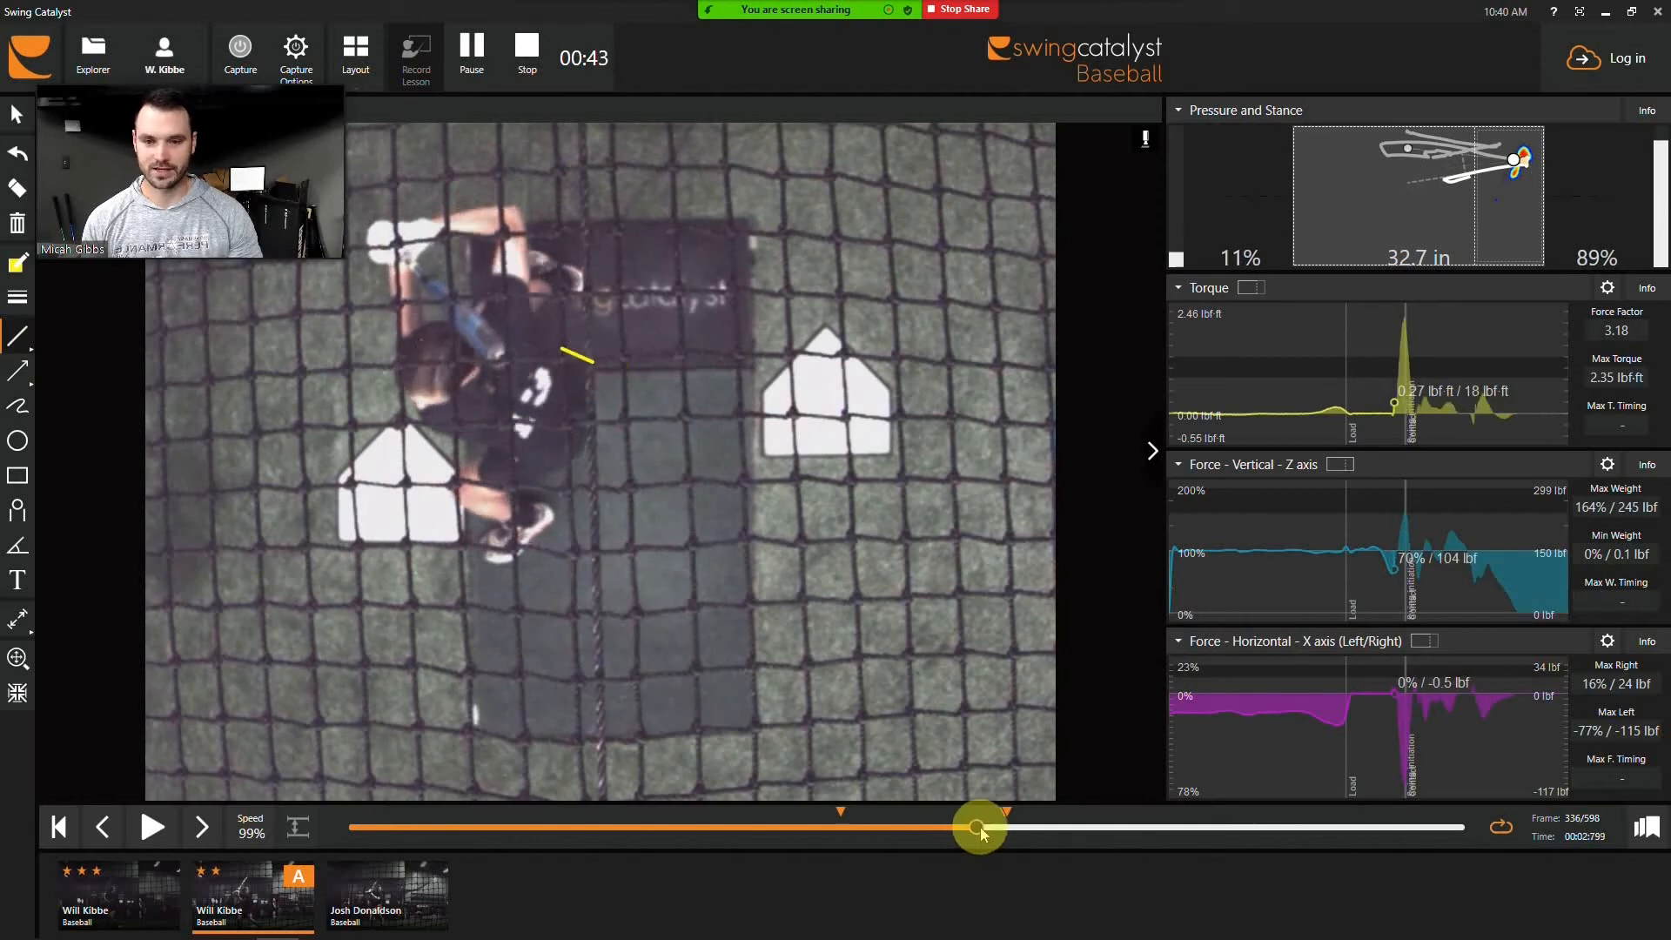
pyautogui.moveTo(978, 827); pyautogui.dragTo(991, 827)
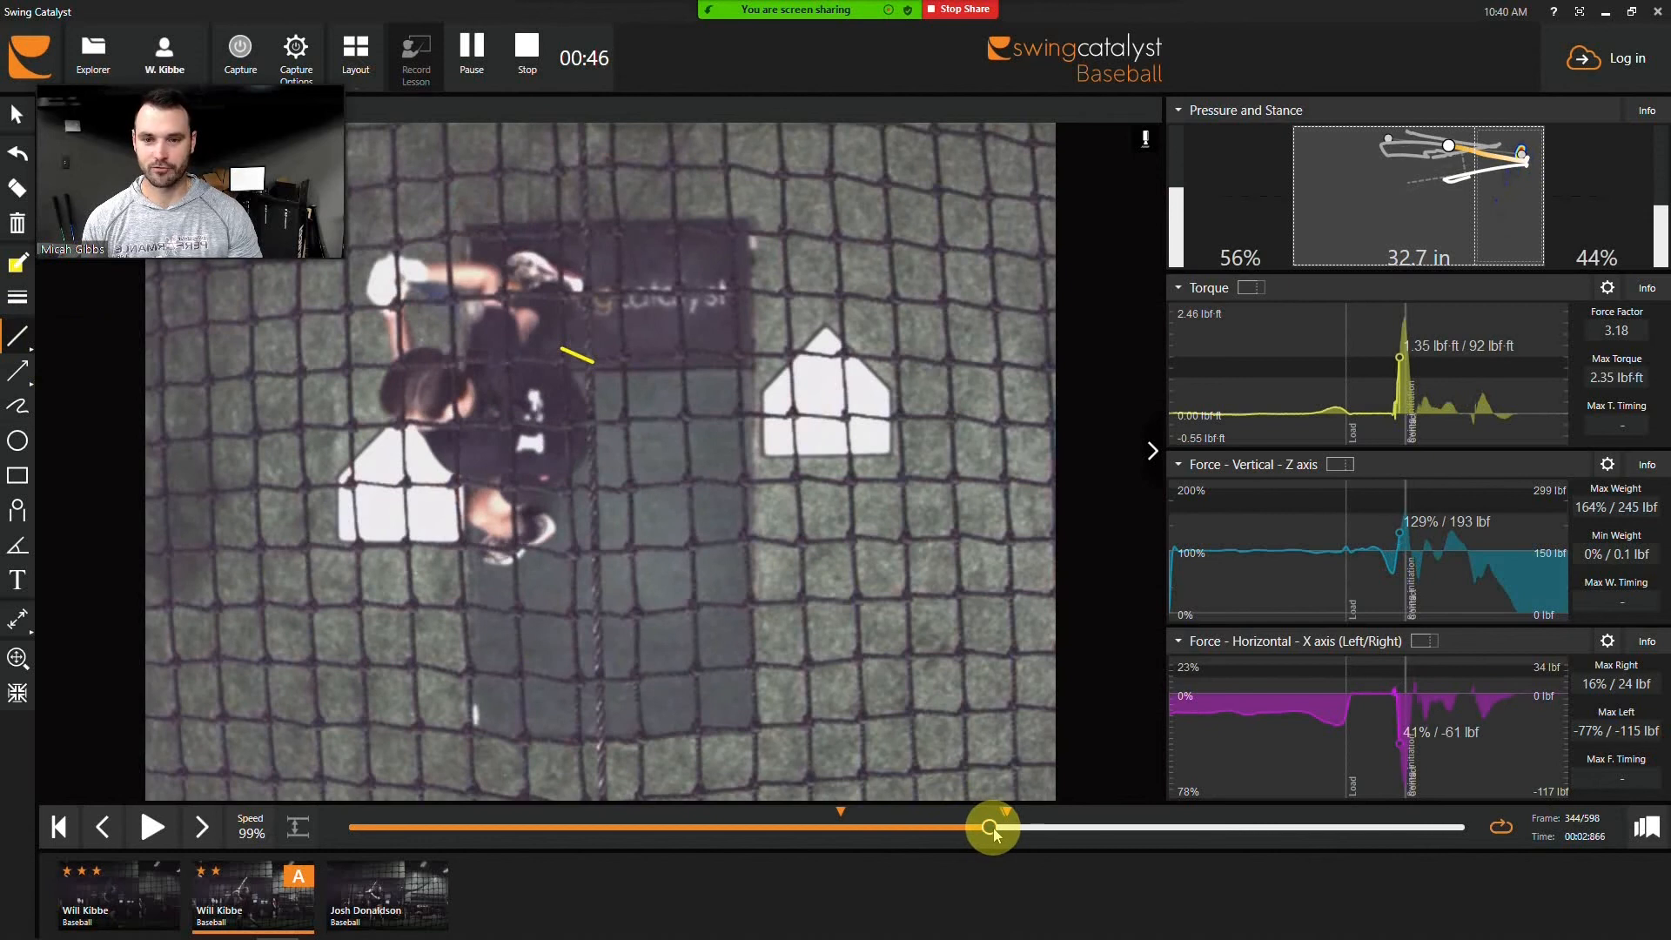
pyautogui.moveTo(991, 828); pyautogui.dragTo(1007, 828)
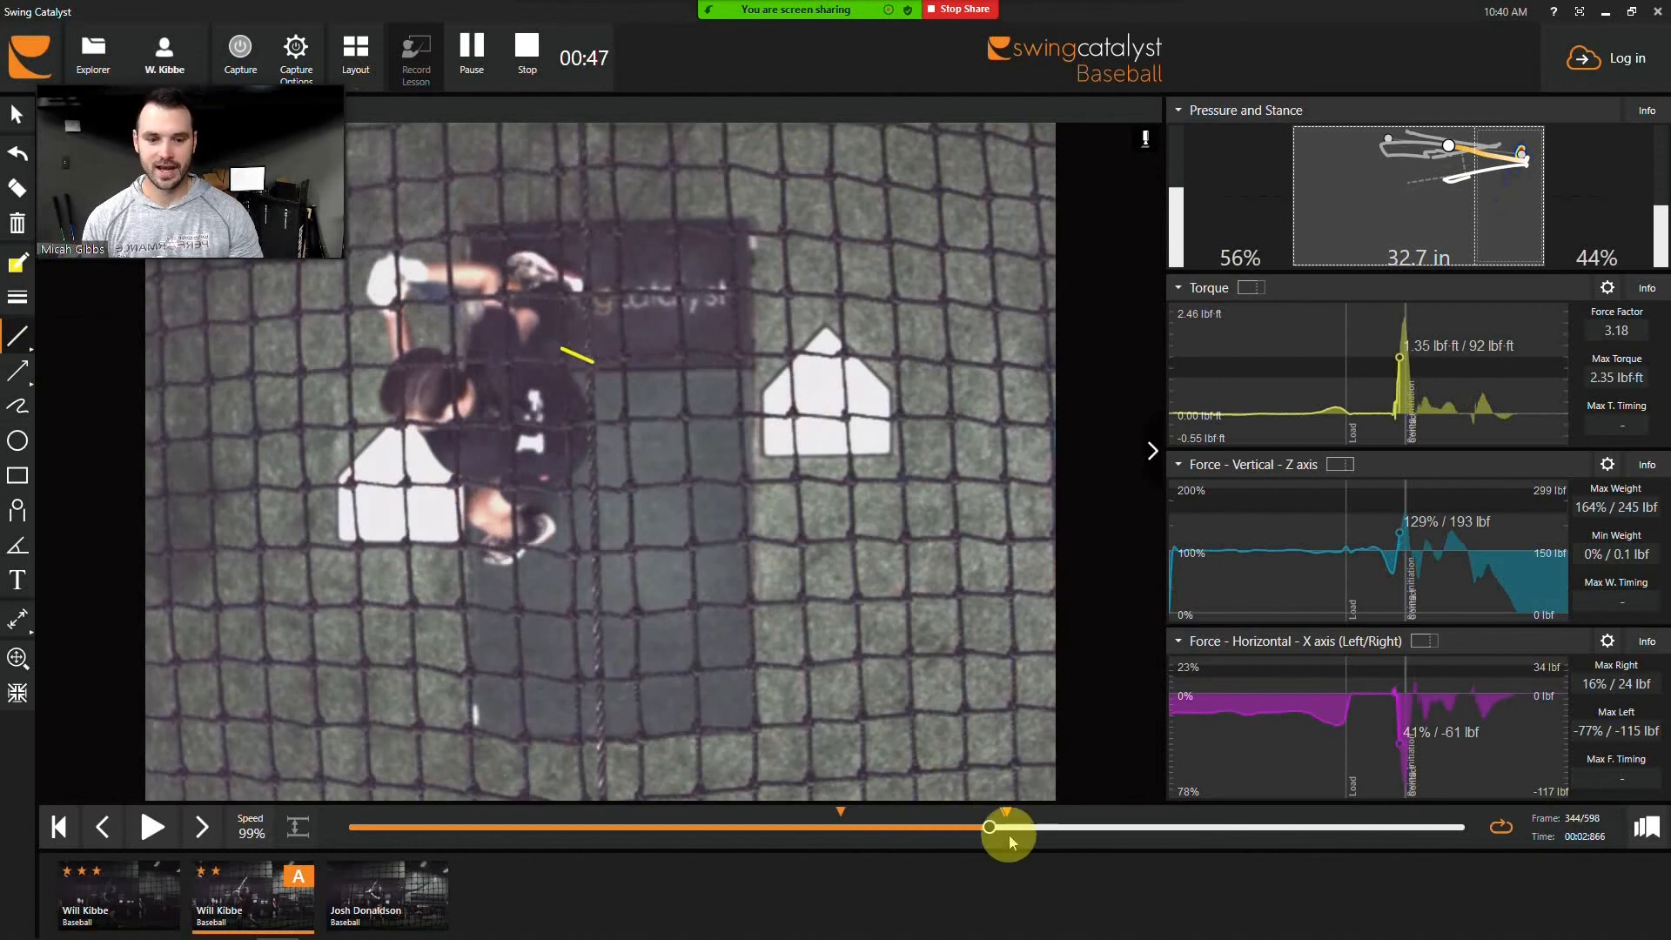
pyautogui.moveTo(989, 828); pyautogui.dragTo(1002, 828)
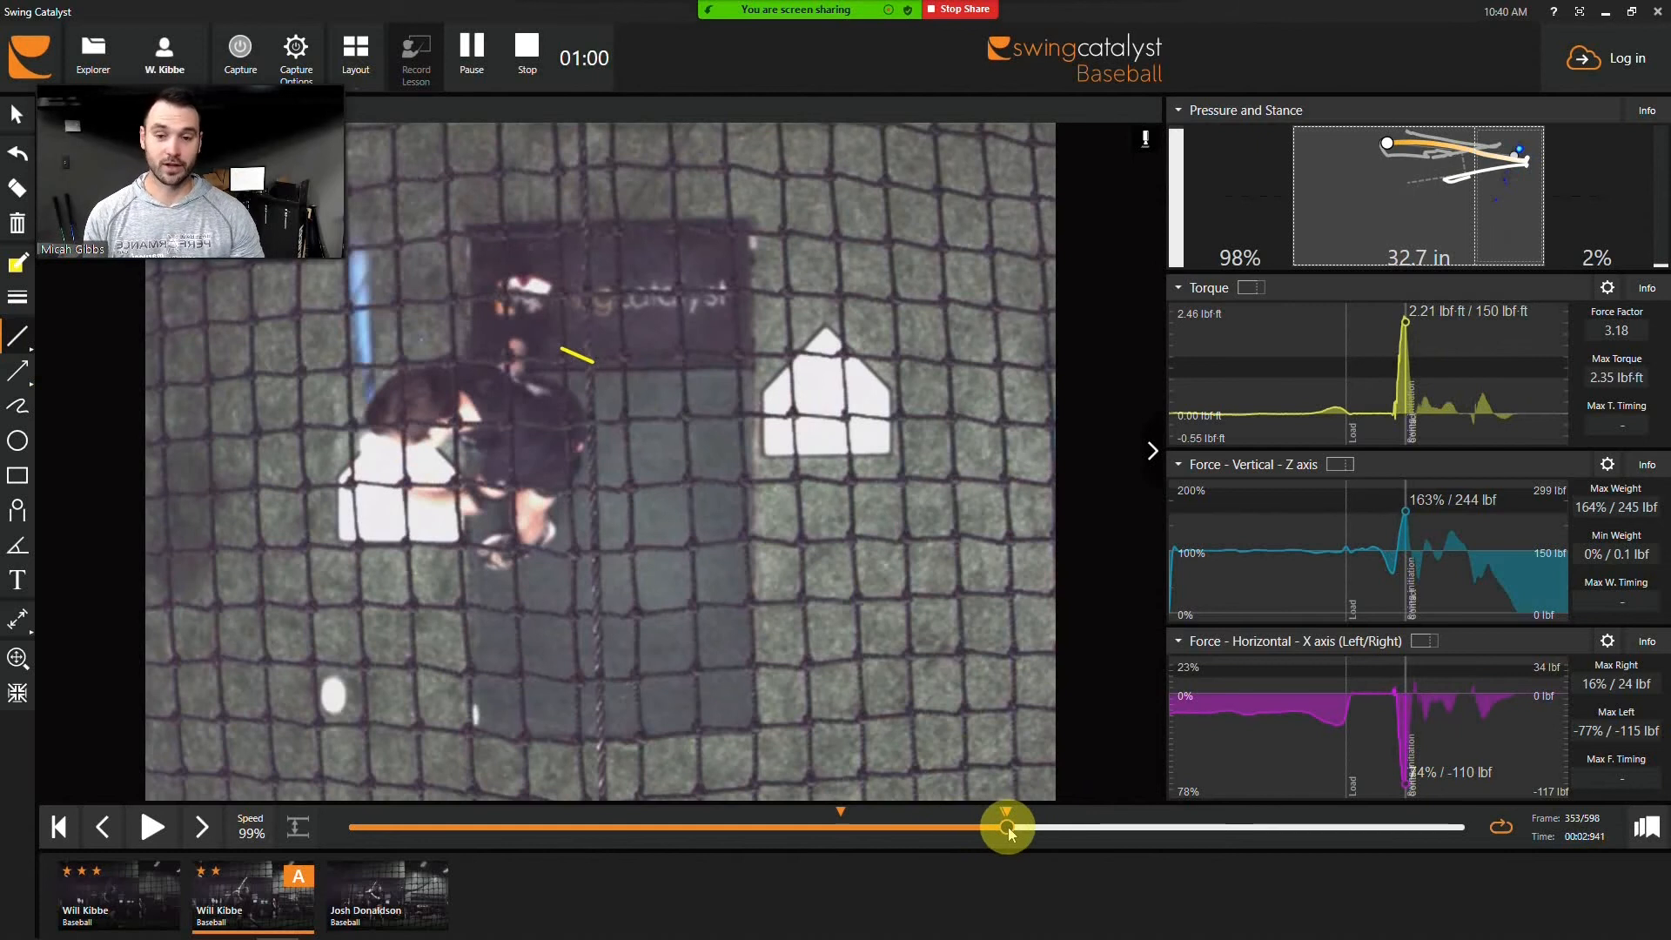
# Step the swing slightly past peak torque before loading the other recording.
pyautogui.moveTo(1007, 827); pyautogui.dragTo(1021, 826)
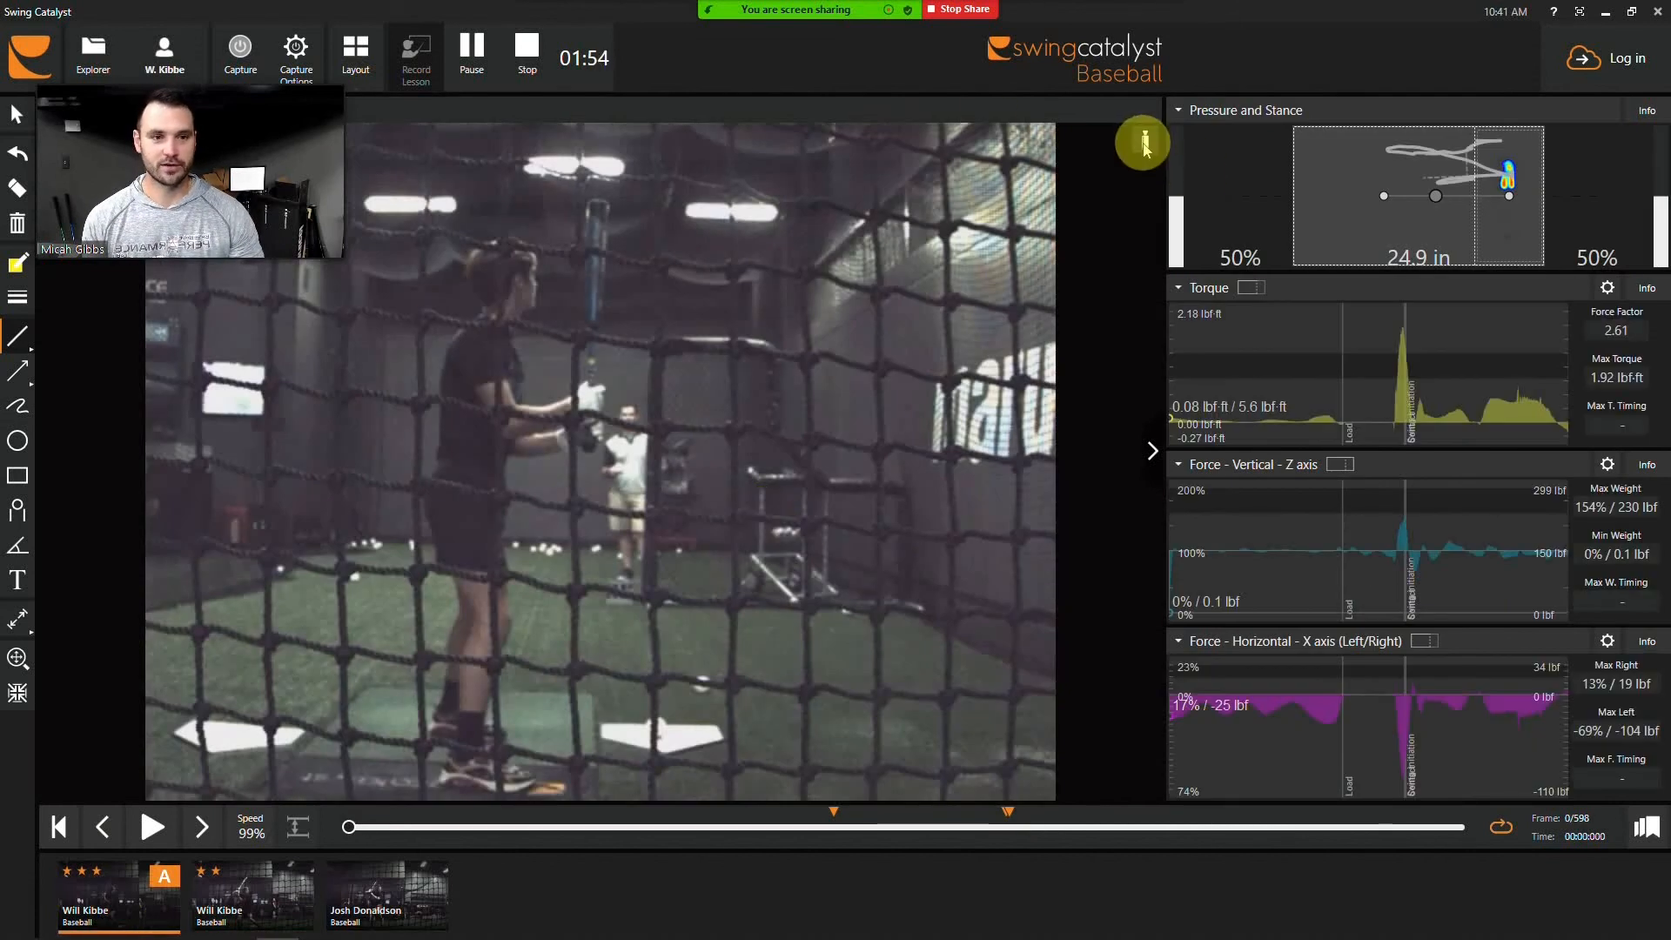
# Switch the second swing to the overhead camera view.
pyautogui.click(151, 826)
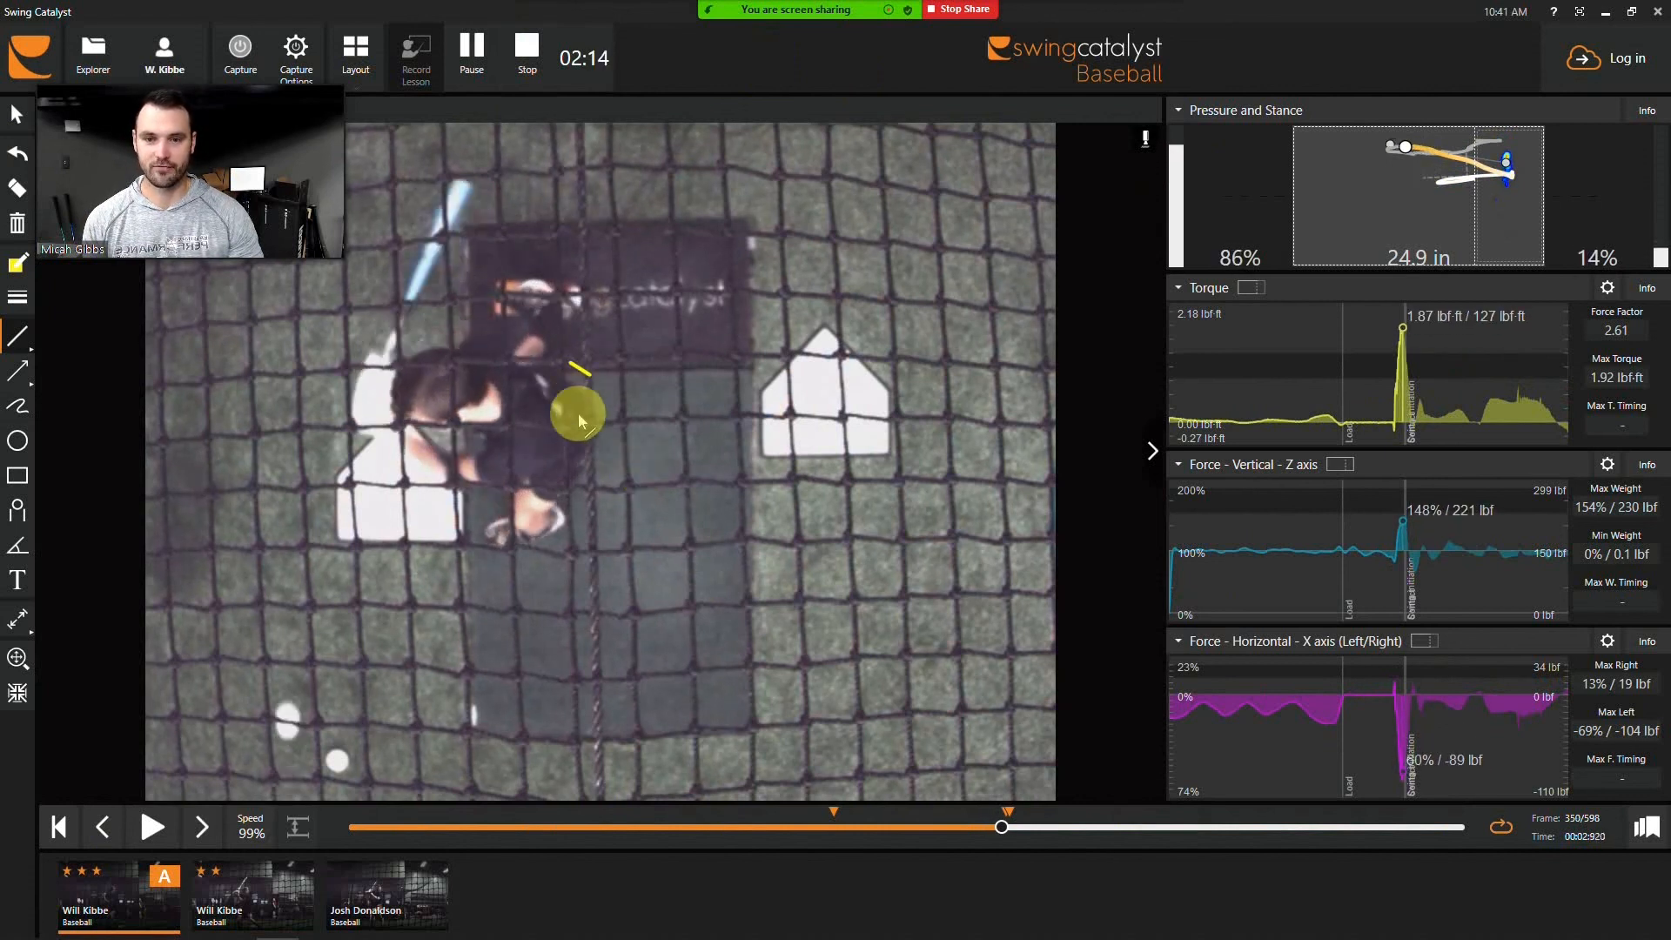
# Toggle the camera and rewind the second swing to just before contact.
pyautogui.click(151, 826)
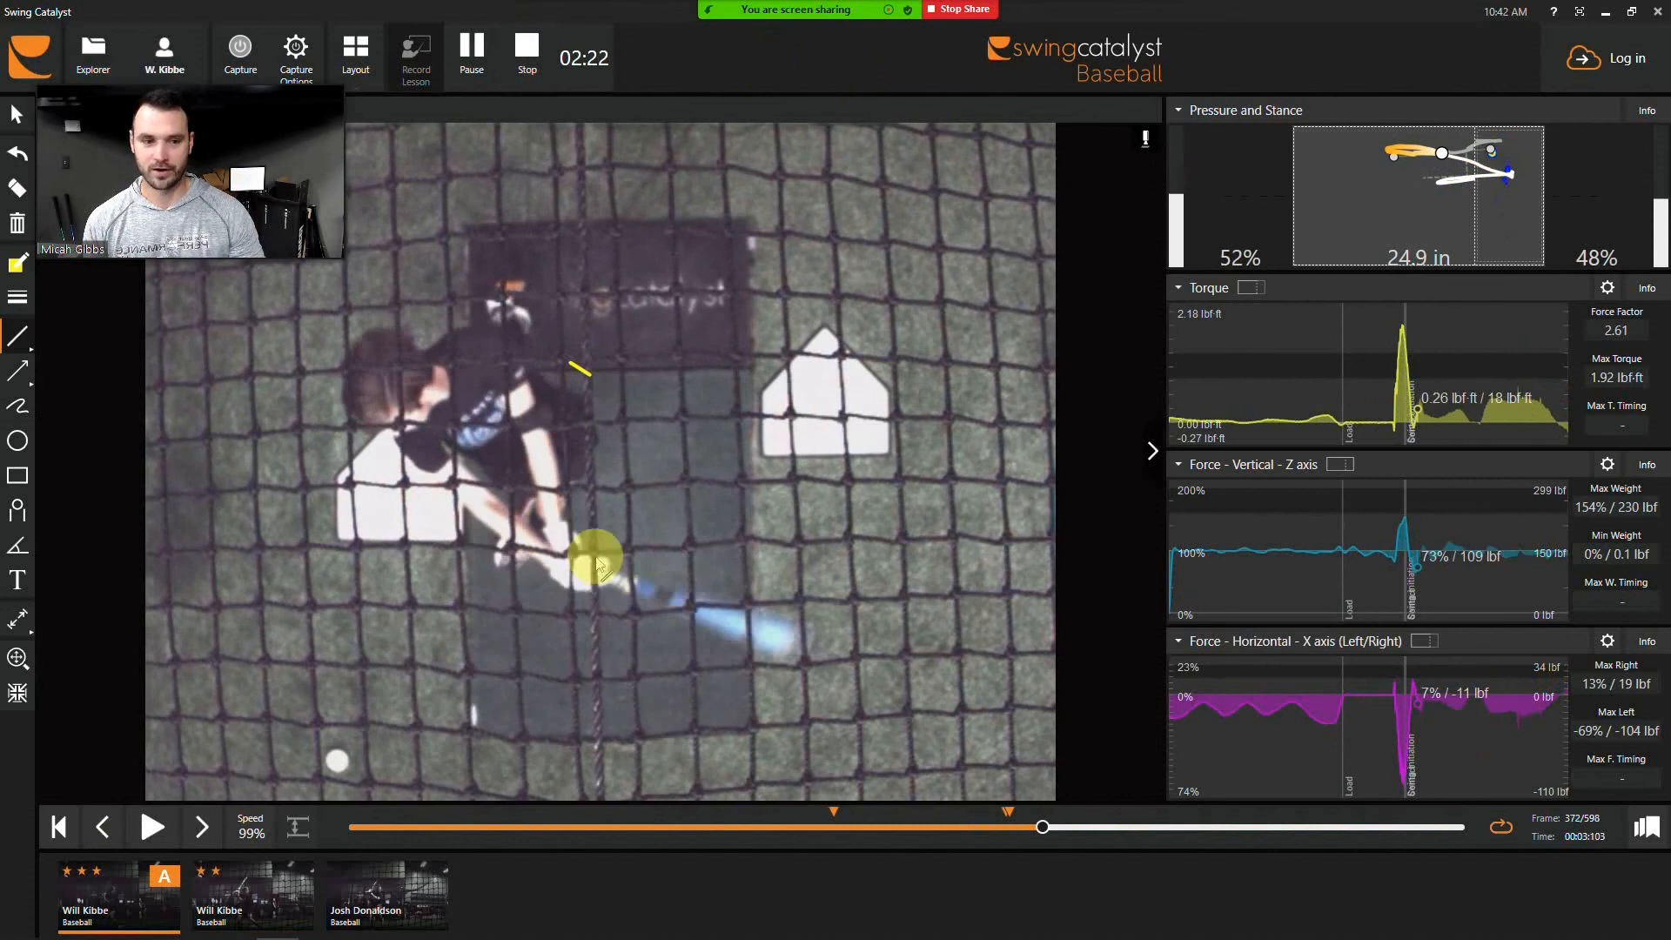
pyautogui.moveTo(1042, 826); pyautogui.dragTo(979, 826)
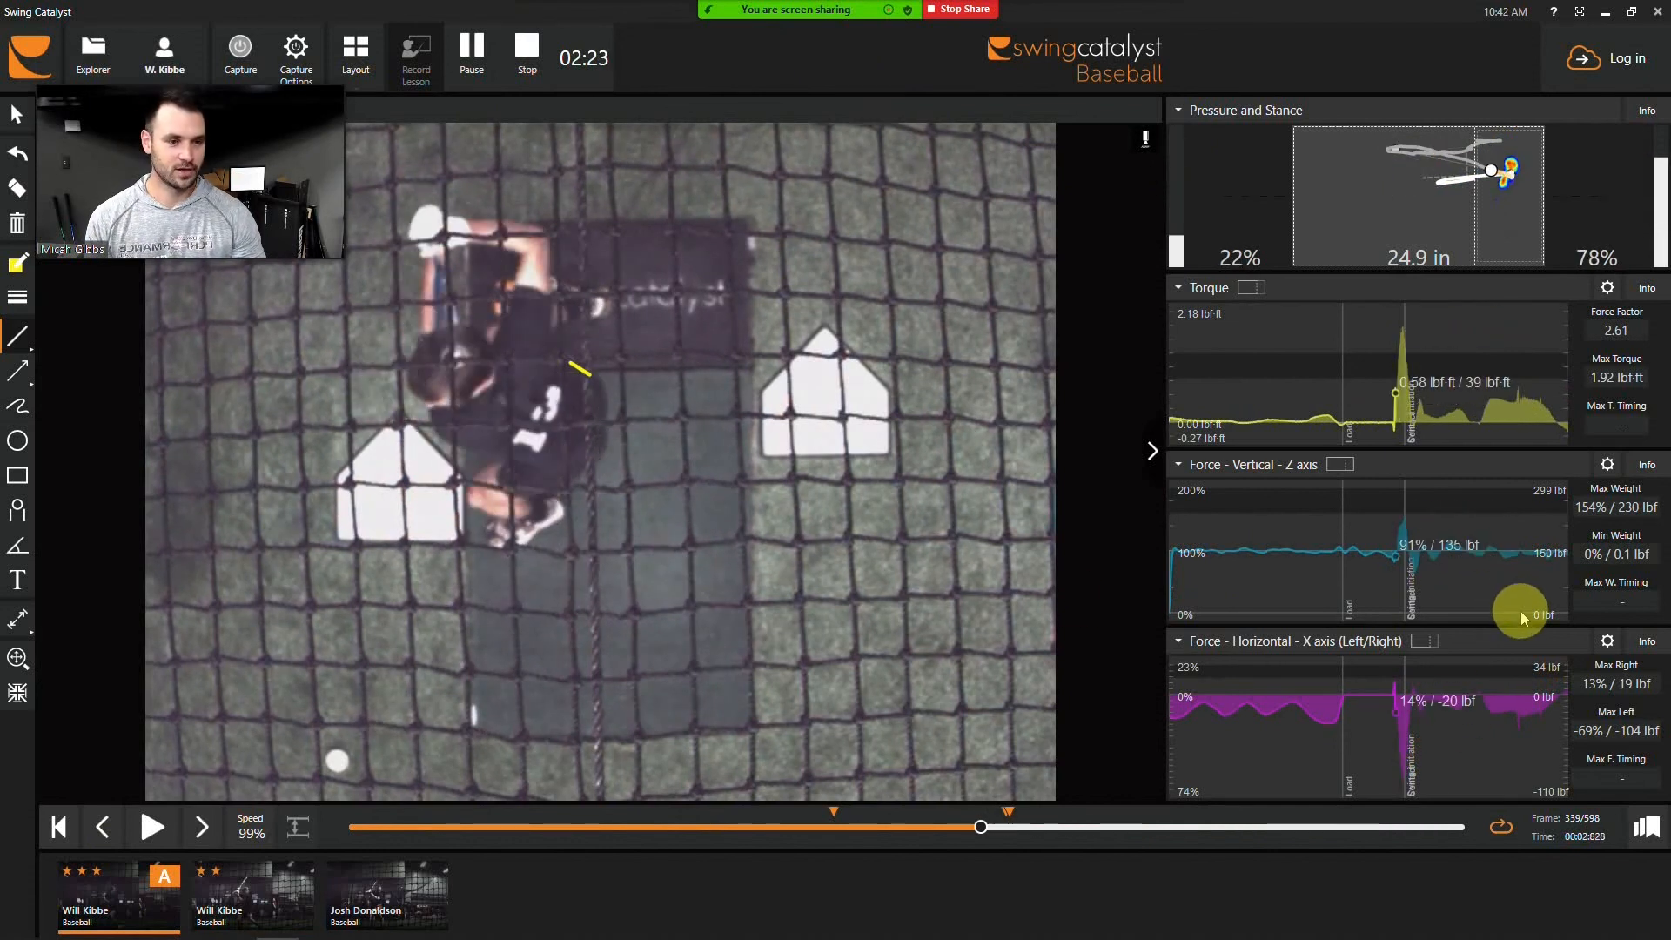